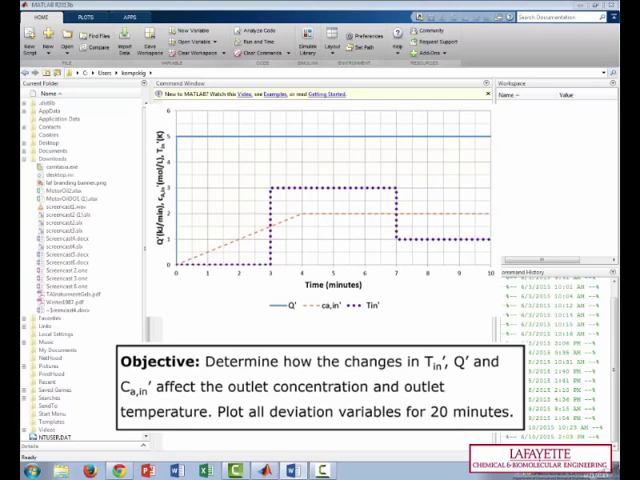
Bring the Simulink model diagram with the transfer-function blocks to the front
{"action": "left_click", "coordinate": [43, 324]}
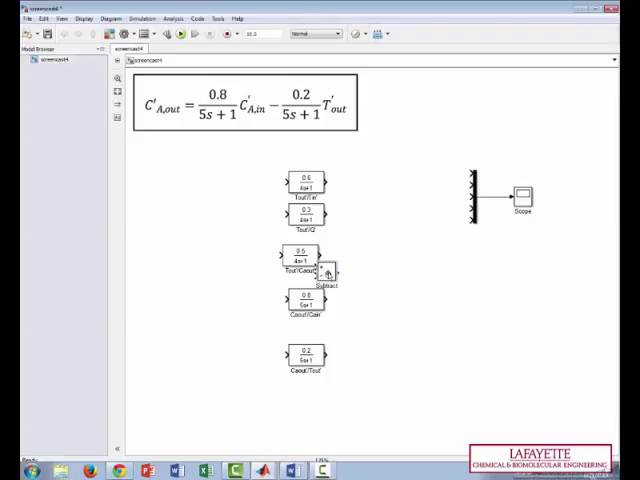
{"action": "left_click_drag", "start_coordinate": [320, 265], "coordinate": [388, 263]}
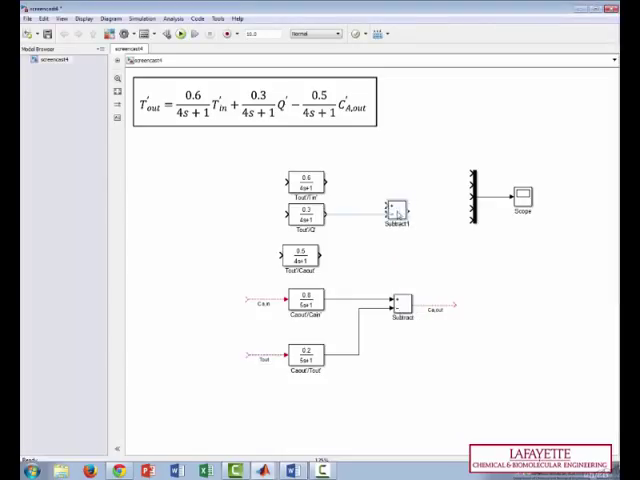
Set Subtract1's list of signs to ++- so it takes three inputs
{"action": "double_click", "coordinate": [398, 213]}
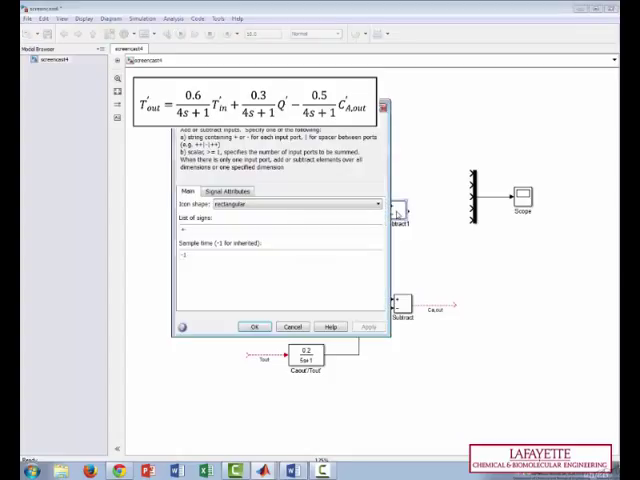
{"action": "mouse_move", "coordinate": [256, 244]}
{"action": "type", "text": "+"}
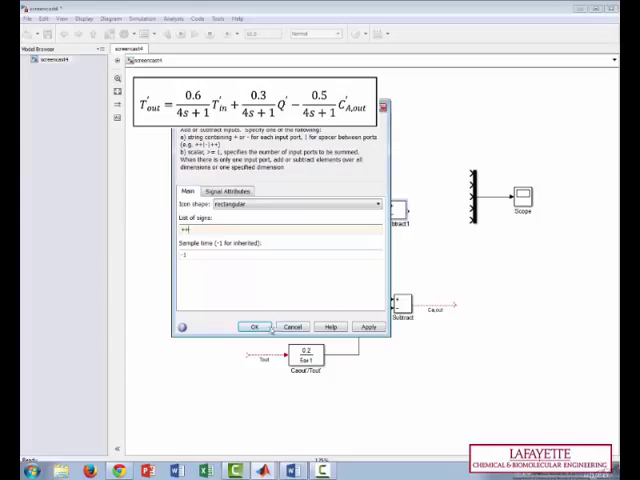
{"action": "left_click", "coordinate": [253, 327]}
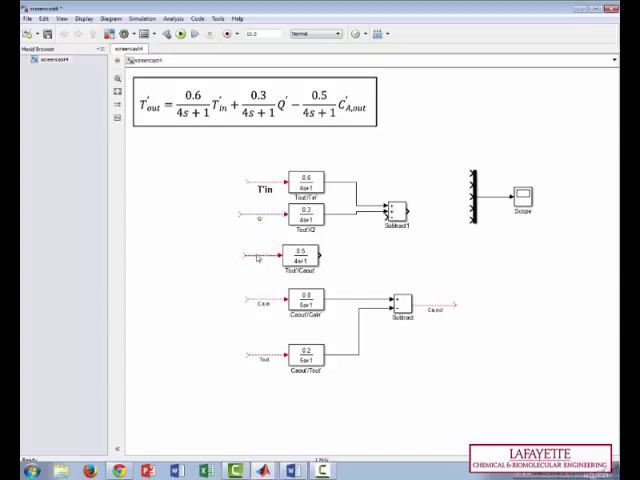
{"action": "mouse_move", "coordinate": [388, 271]}
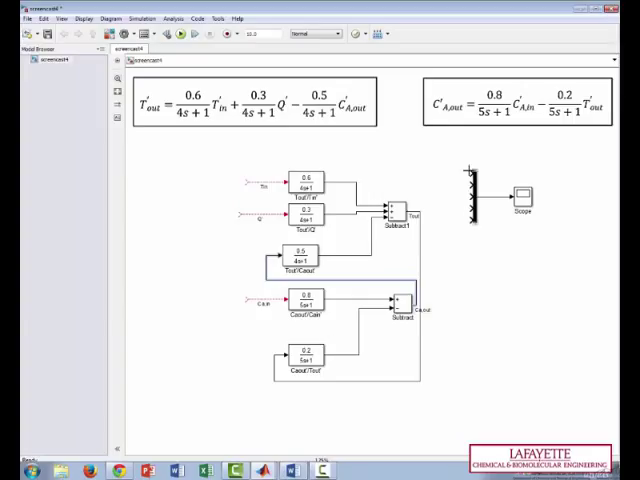
Enlarge the Mux block so it can accept the input and output signals
{"action": "left_click_drag", "start_coordinate": [285, 168], "coordinate": [470, 168]}
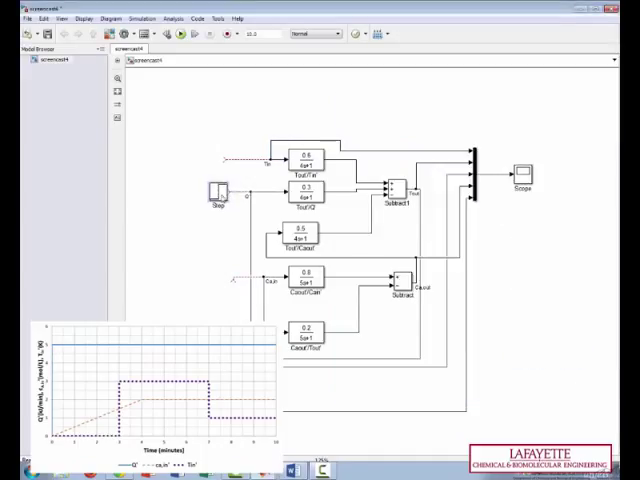
Set the Q' Step source to step at time 0 with its final value
{"action": "double_click", "coordinate": [212, 192]}
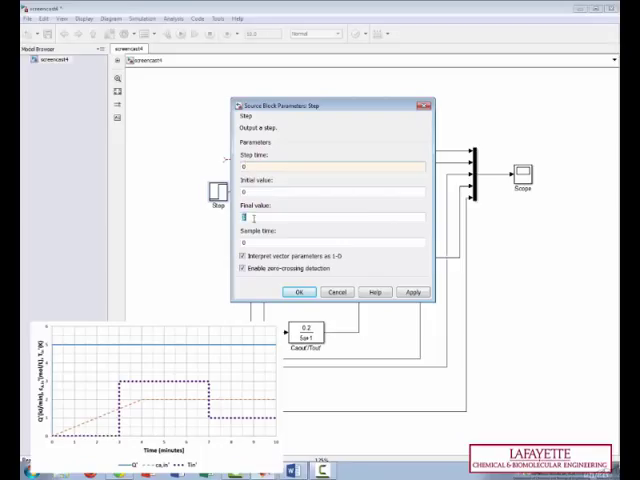
{"action": "left_click", "coordinate": [299, 291]}
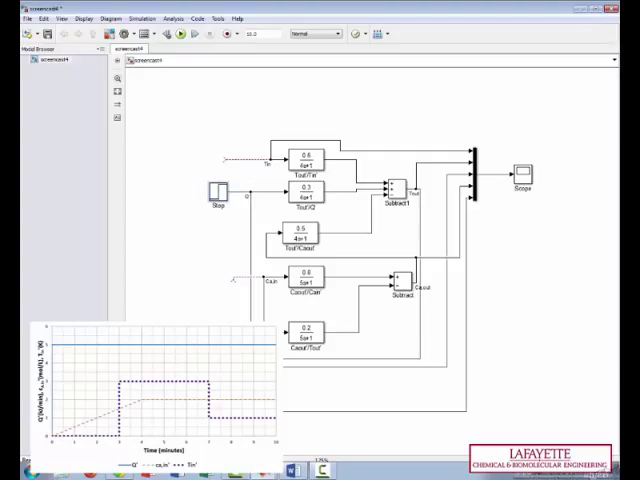
{"action": "mouse_move", "coordinate": [196, 183]}
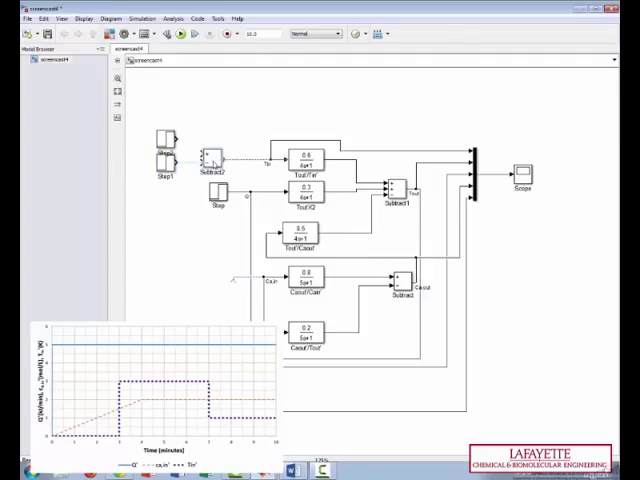
Set Step1's final value to 2 and confirm its parameters
{"action": "double_click", "coordinate": [203, 160]}
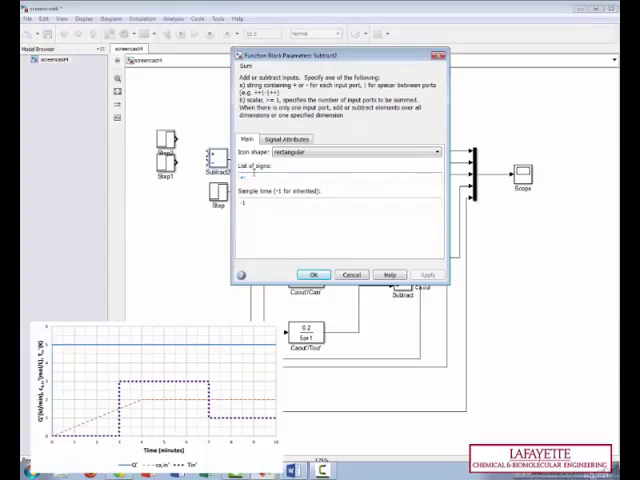
{"action": "left_click", "coordinate": [313, 274]}
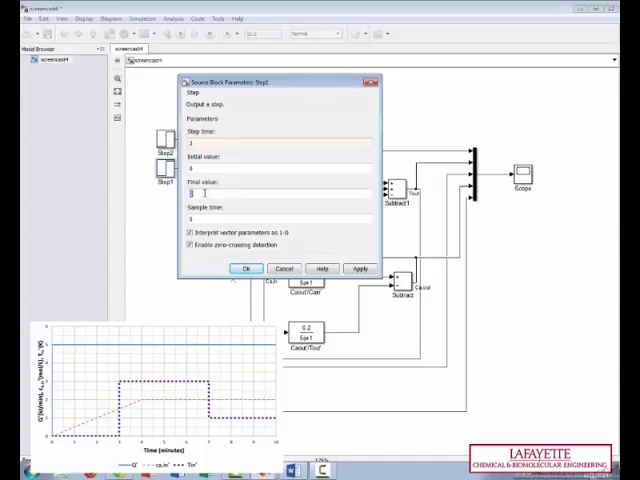
{"action": "type", "text": "2"}
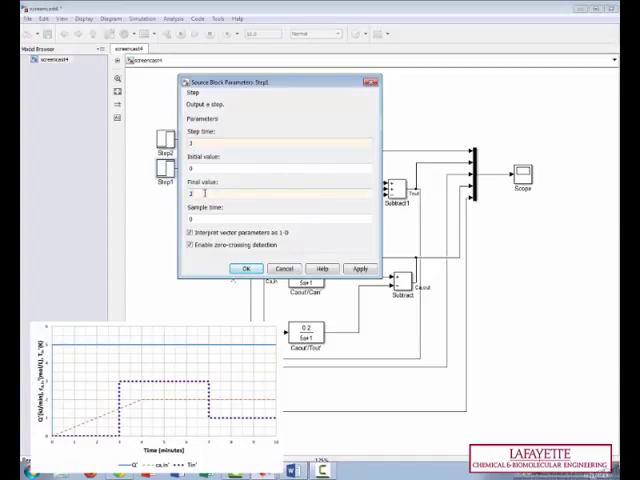
{"action": "left_click", "coordinate": [246, 269]}
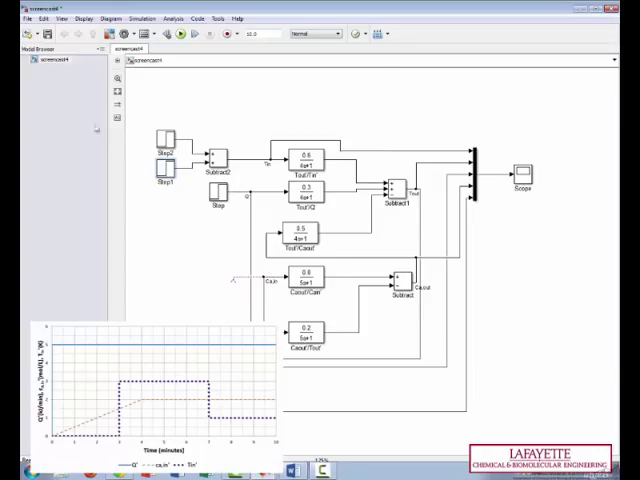
Make Step2 switch at time 7 and edit its final value
{"action": "double_click", "coordinate": [160, 143]}
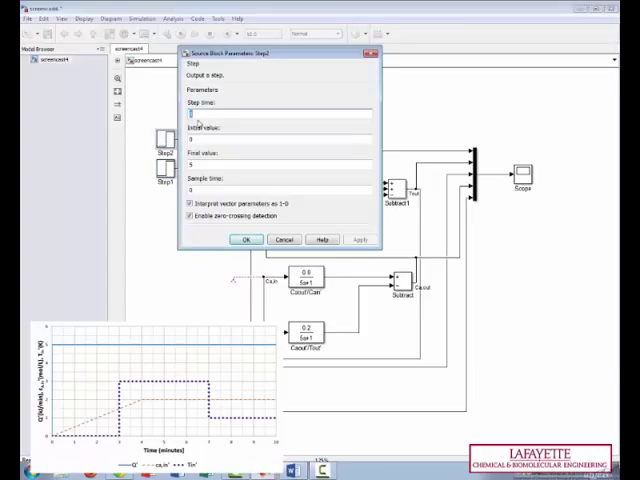
{"action": "type", "text": "7"}
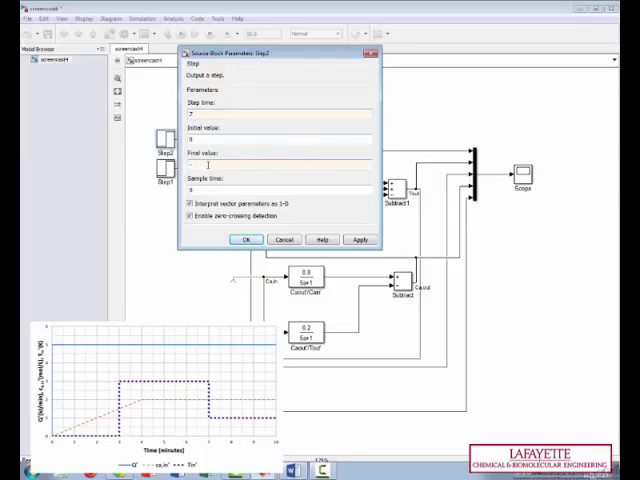
{"action": "left_click", "coordinate": [246, 239]}
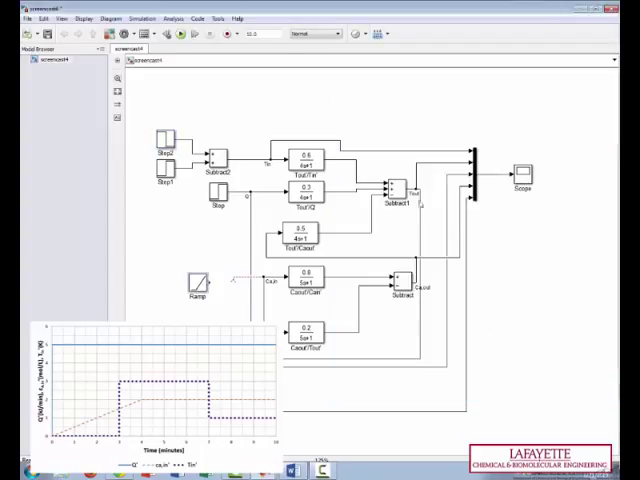
Give the Ramp source a slope of 0.5
{"action": "double_click", "coordinate": [190, 283]}
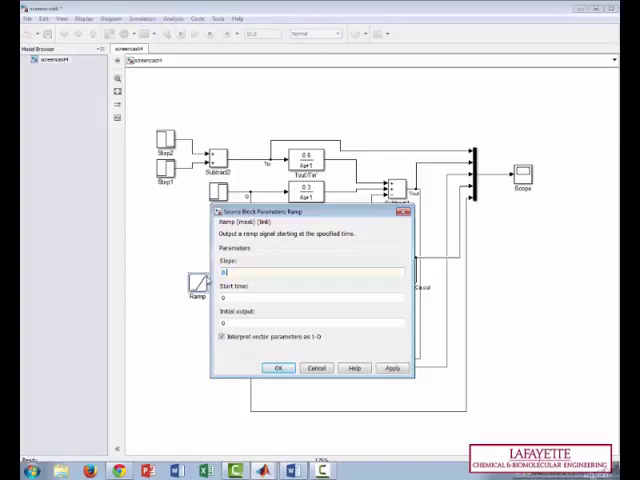
{"action": "type", "text": "0.5"}
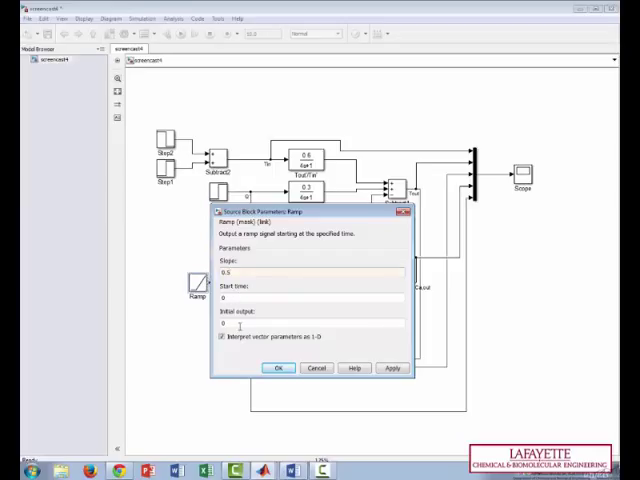
{"action": "left_click", "coordinate": [278, 368]}
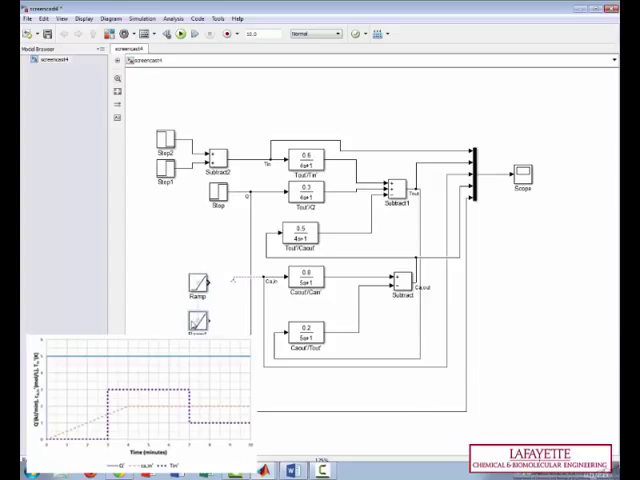
Give Ramp1 a slope of -0.5 starting at time 4
{"action": "double_click", "coordinate": [201, 290]}
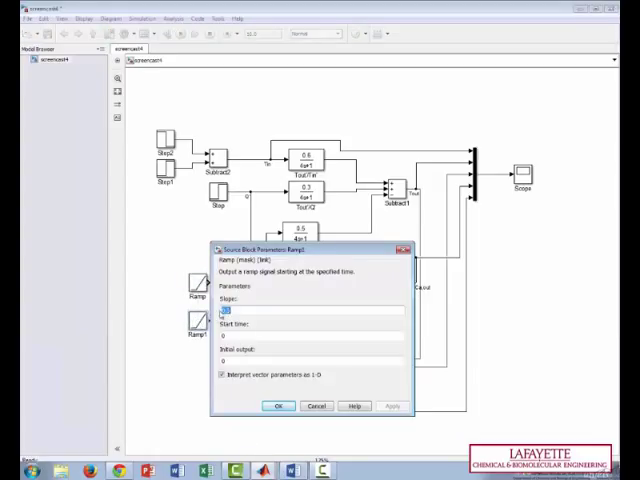
{"action": "type", "text": "0.5"}
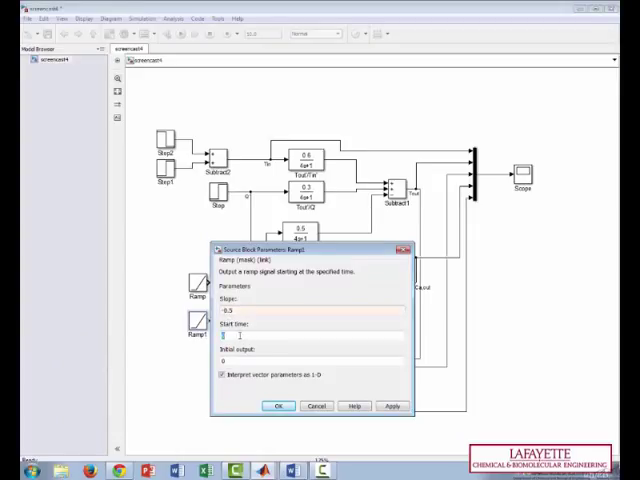
{"action": "type", "text": "4"}
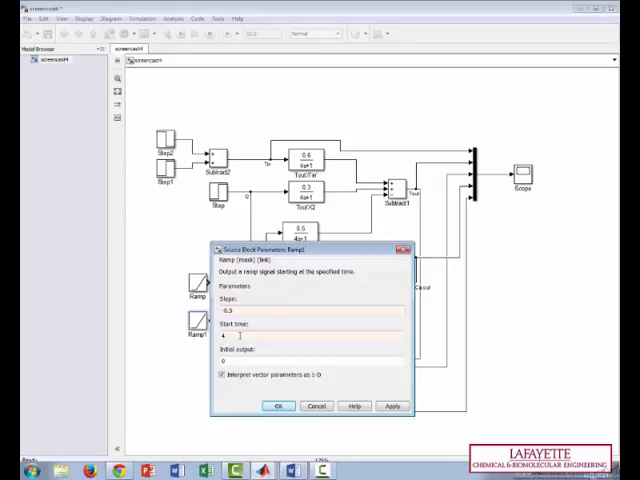
{"action": "left_click", "coordinate": [277, 406]}
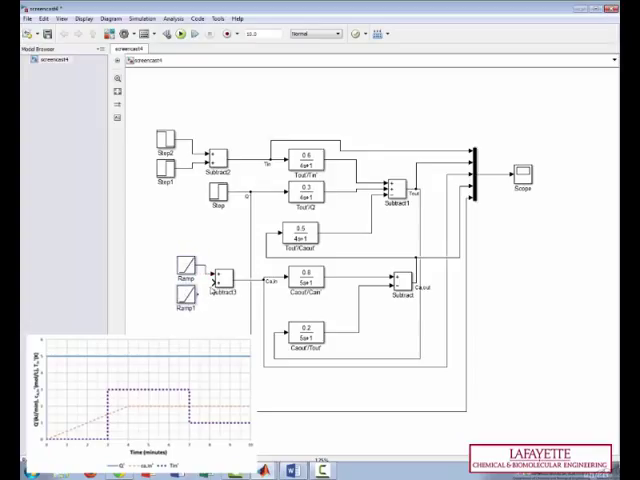
{"action": "mouse_move", "coordinate": [196, 287]}
{"action": "type", "text": "20"}
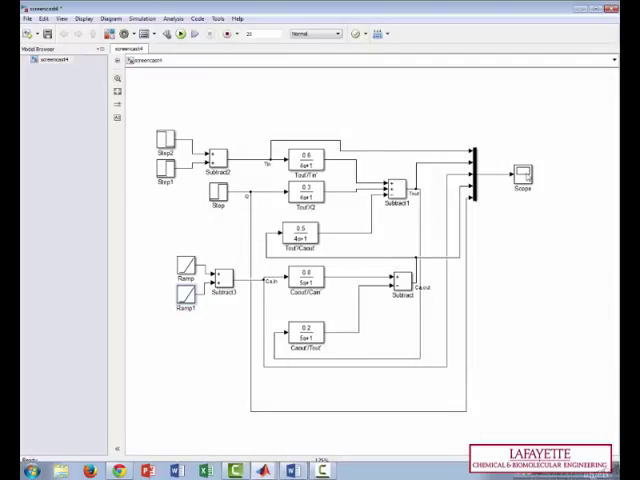
View the scope plot of the simulated step, ramp and output responses
{"action": "double_click", "coordinate": [522, 177]}
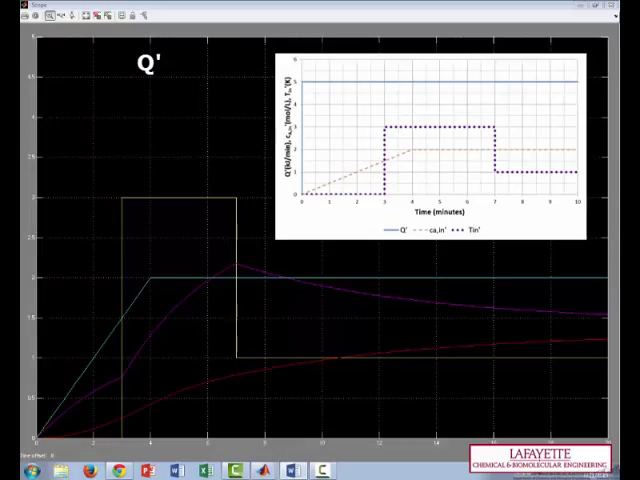
{"action": "mouse_move", "coordinate": [244, 426]}
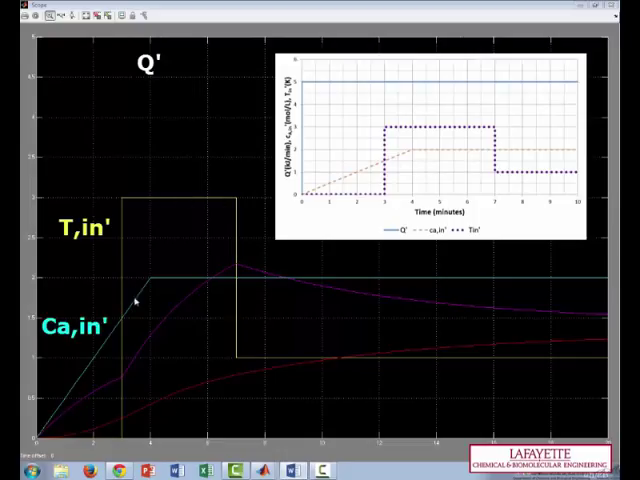
{"action": "mouse_move", "coordinate": [498, 275]}
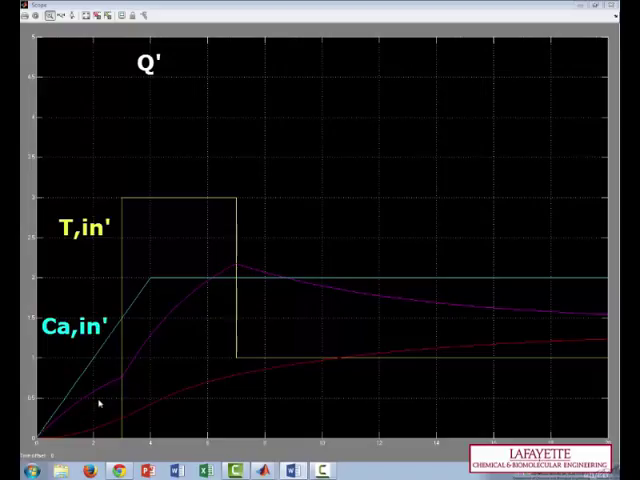
{"action": "mouse_move", "coordinate": [362, 334]}
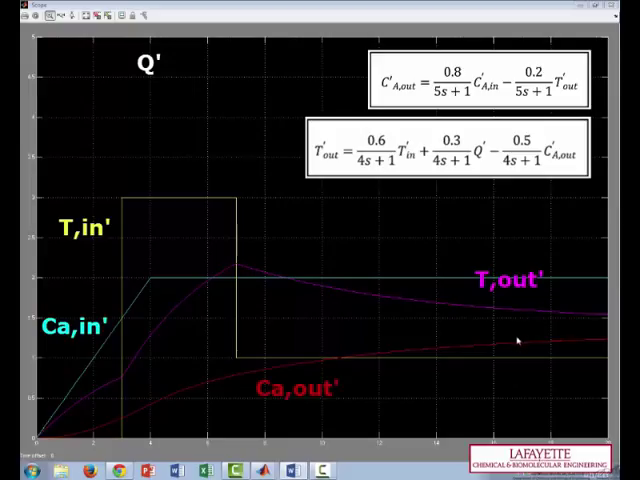
{"action": "mouse_move", "coordinate": [517, 342]}
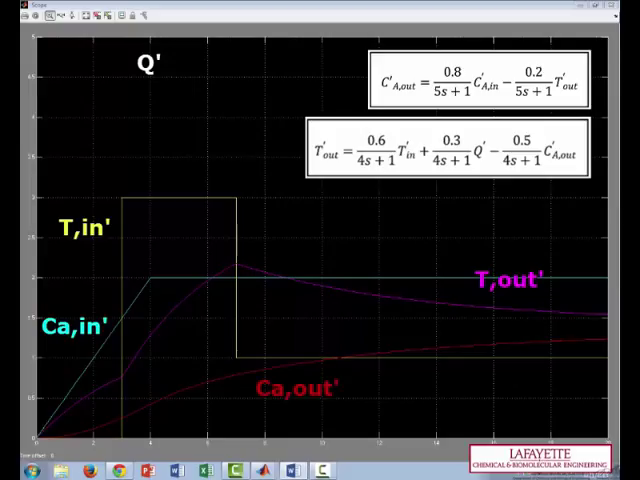